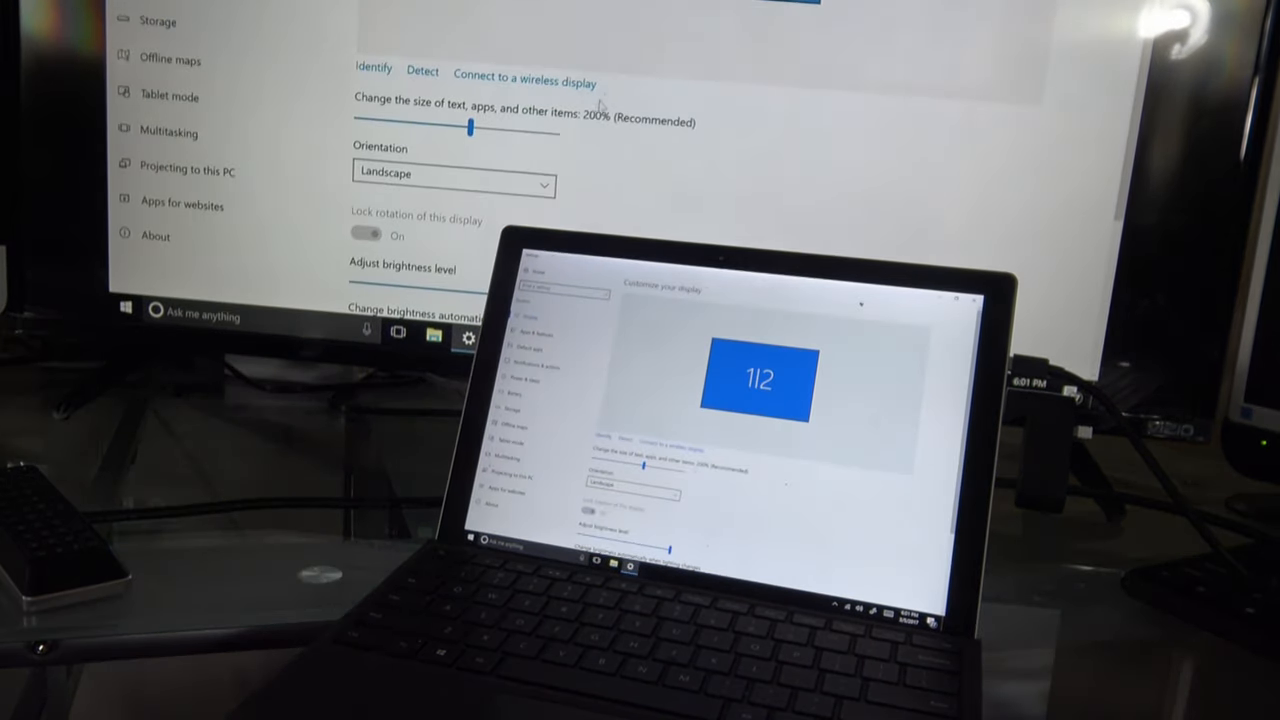
- Change the Multiple displays dropdown from duplicate to 'Extend these displays'
scroll("down", 3)
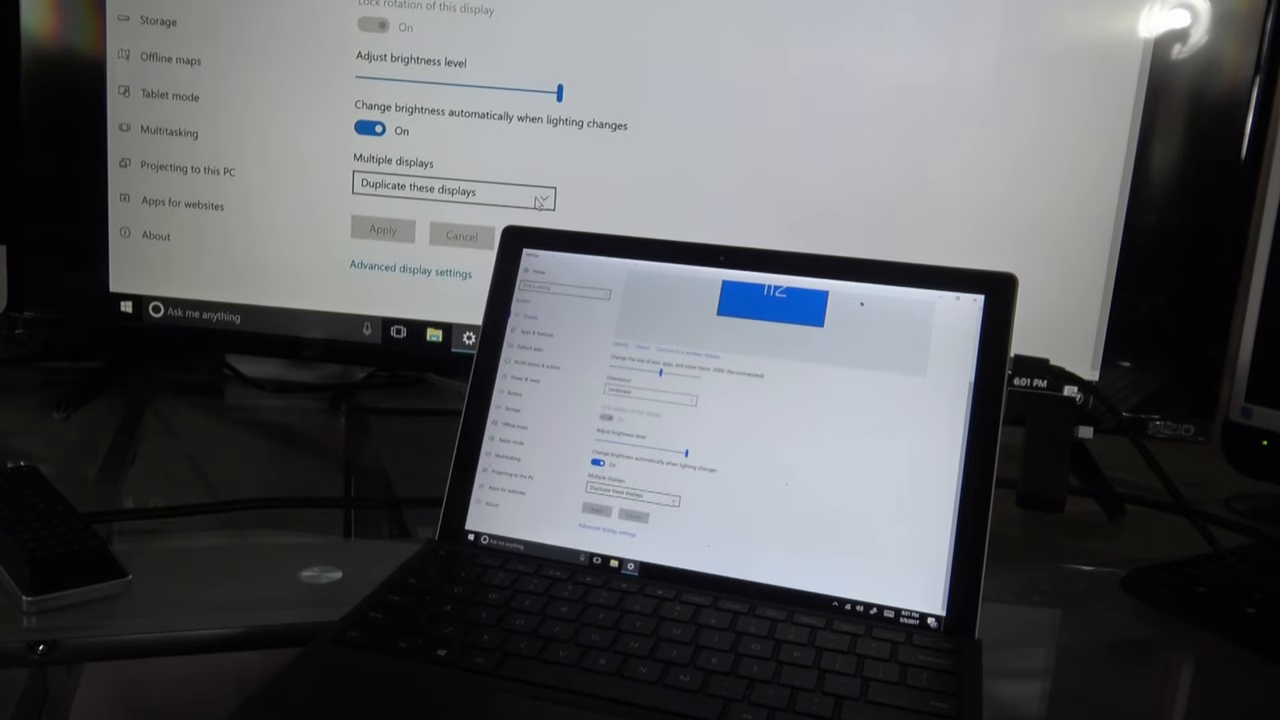
left_click(452, 190)
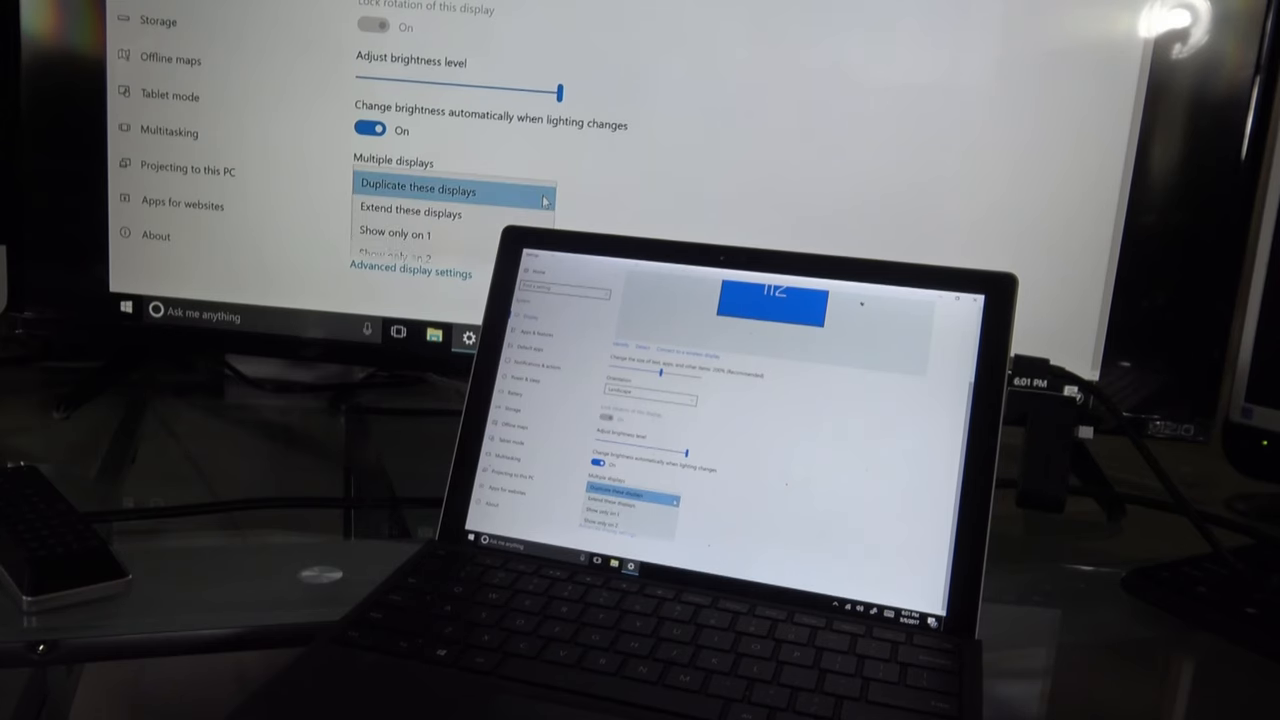
mouse_move(410, 212)
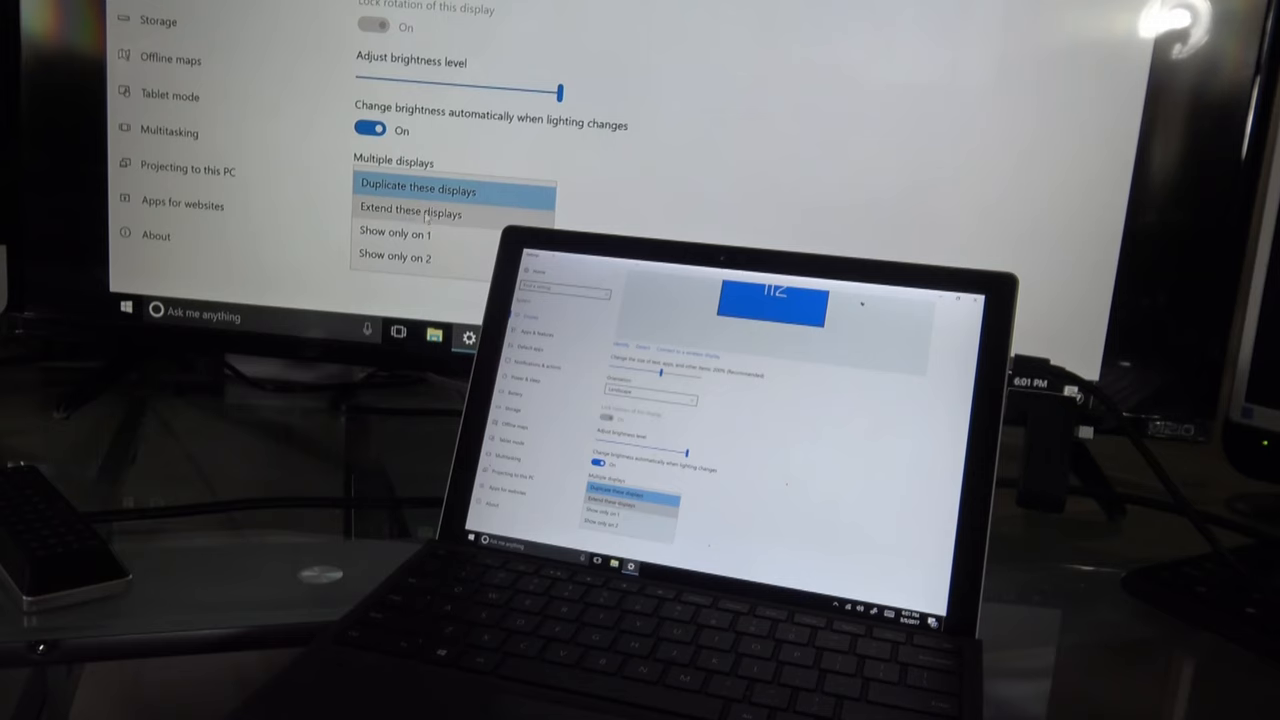
left_click(410, 212)
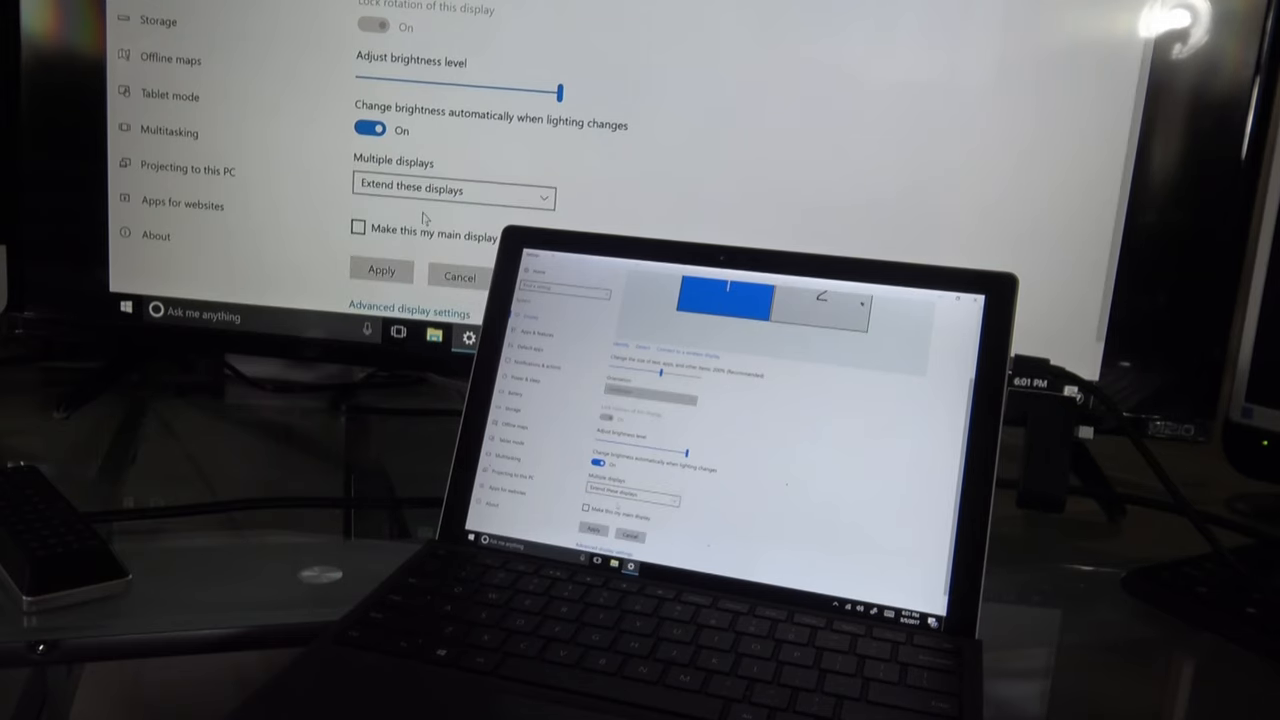